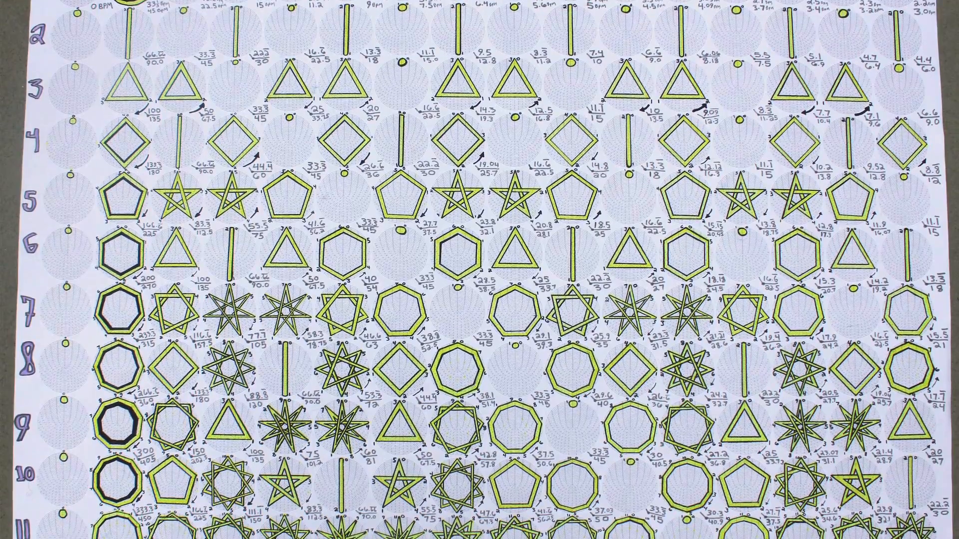
pyautogui.scroll(-3)
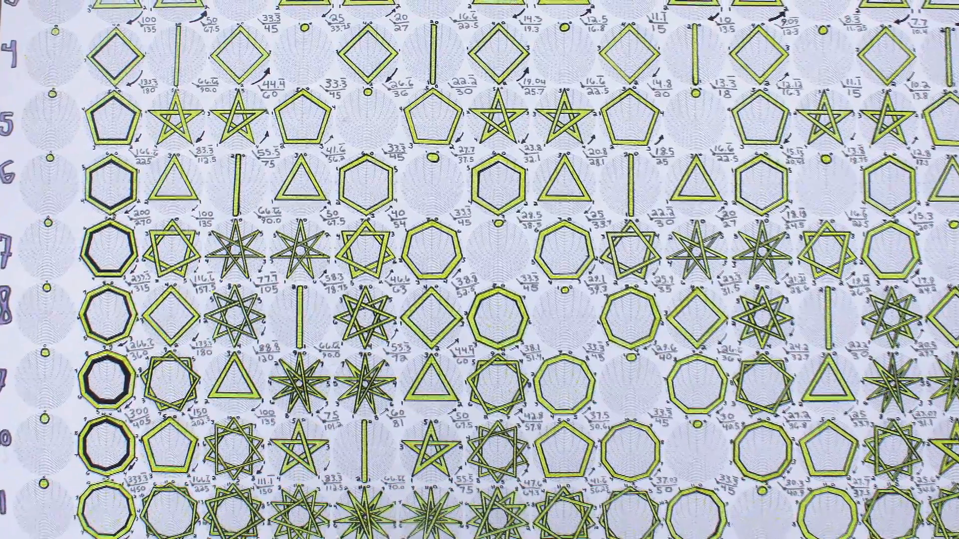
pyautogui.scroll(-3)
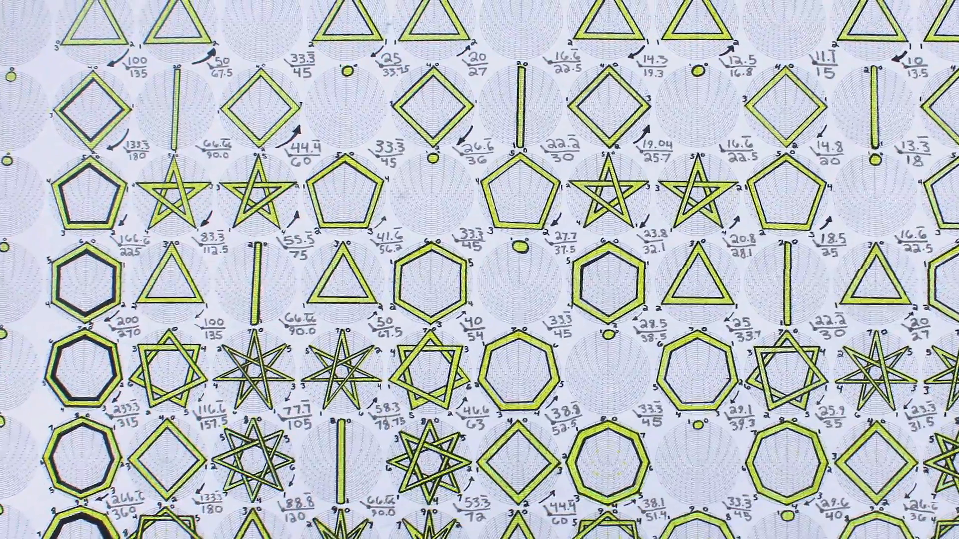
pyautogui.scroll(-3)
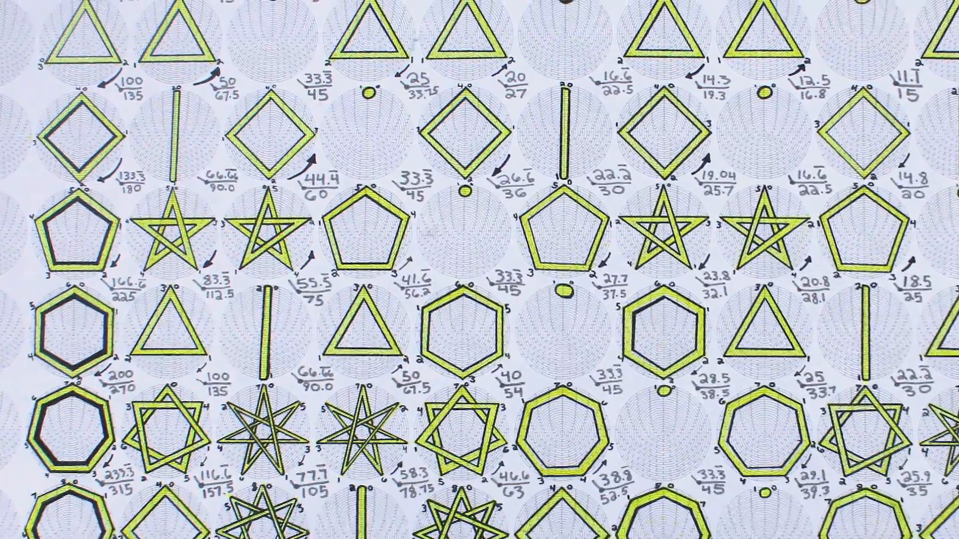
pyautogui.scroll(-3)
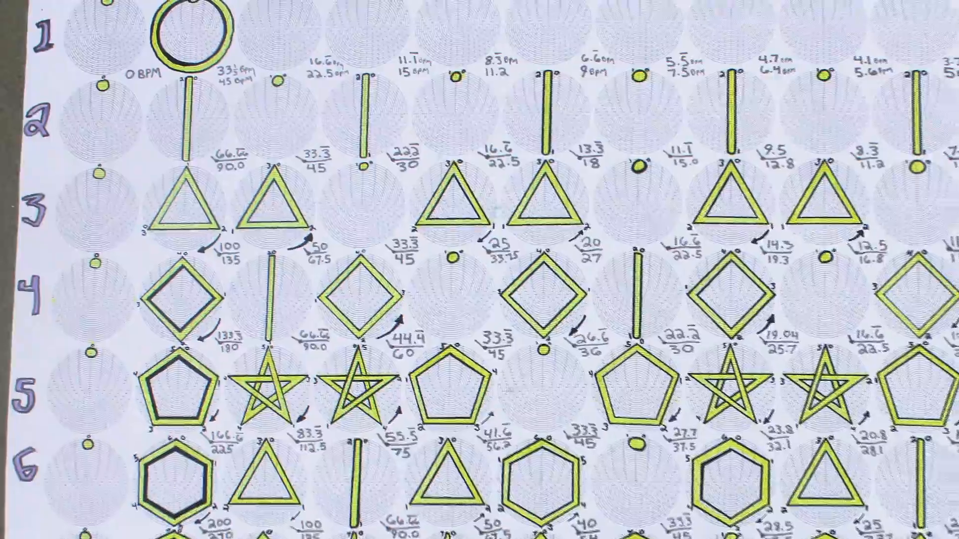
pyautogui.scroll(-3)
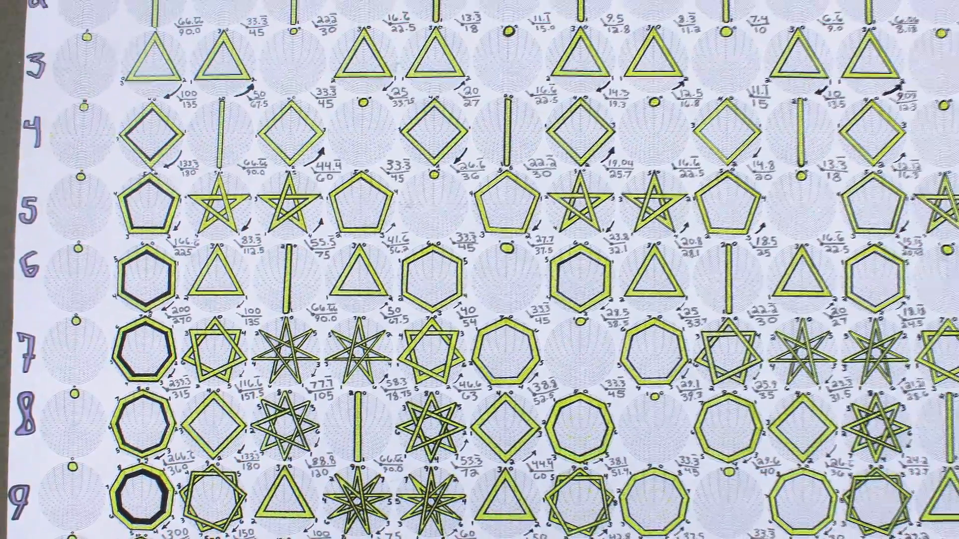
pyautogui.scroll(-3)
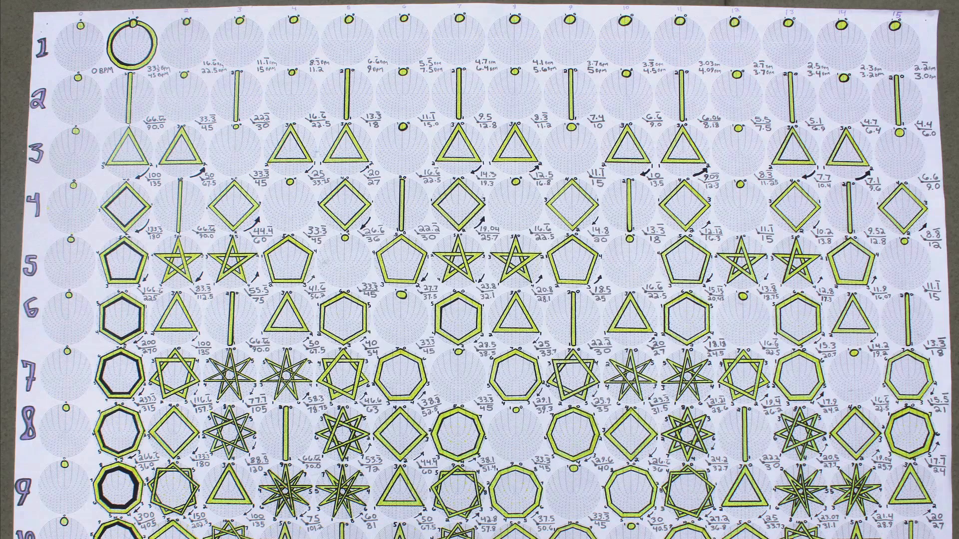
pyautogui.scroll(-3)
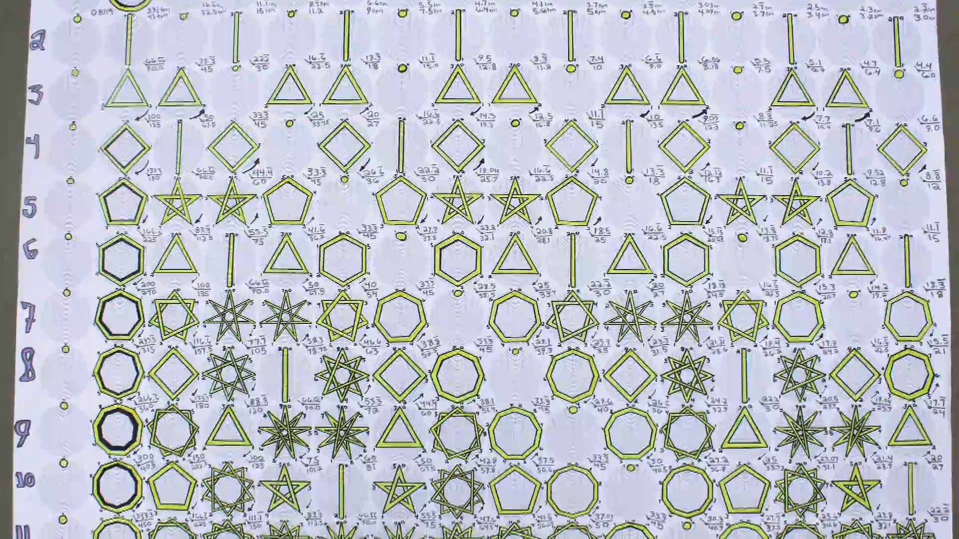
pyautogui.scroll(-3)
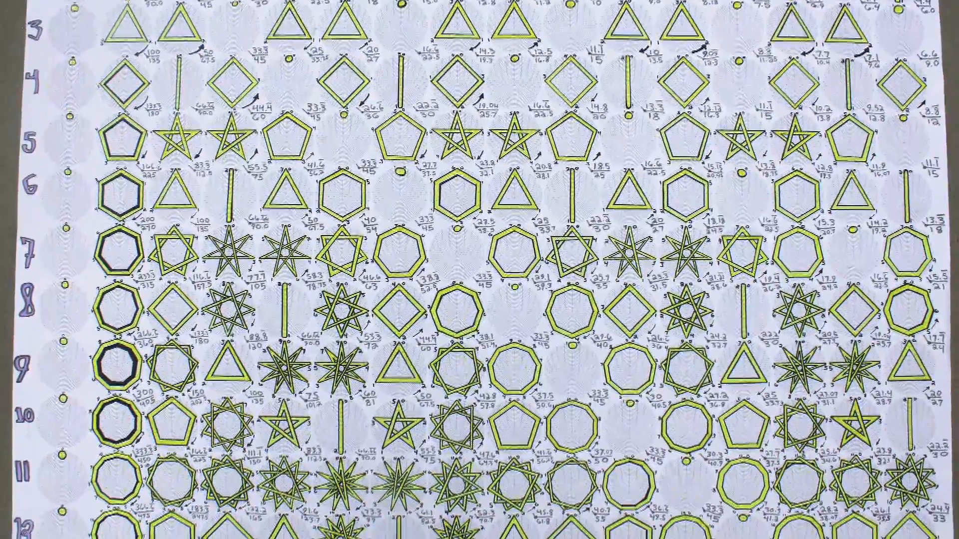
pyautogui.scroll(-3)
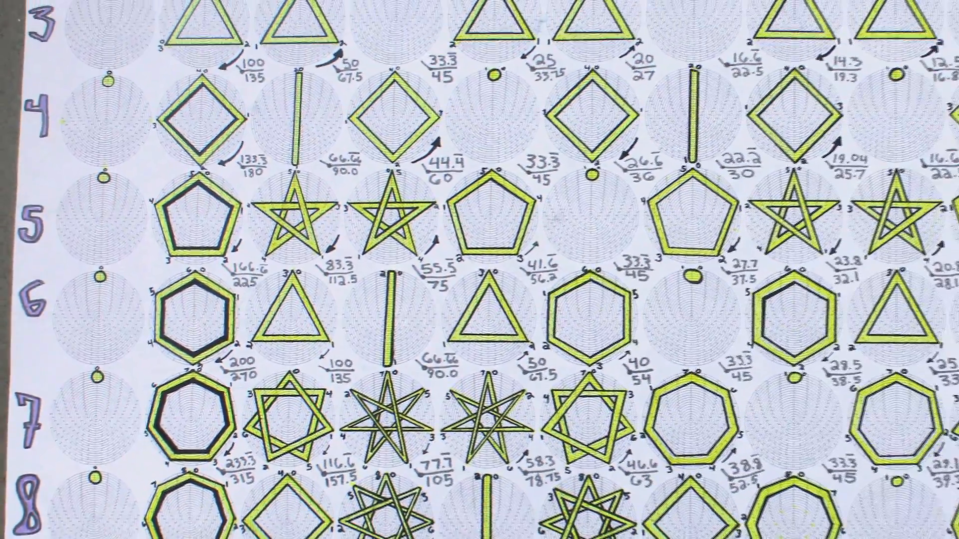
pyautogui.scroll(-3)
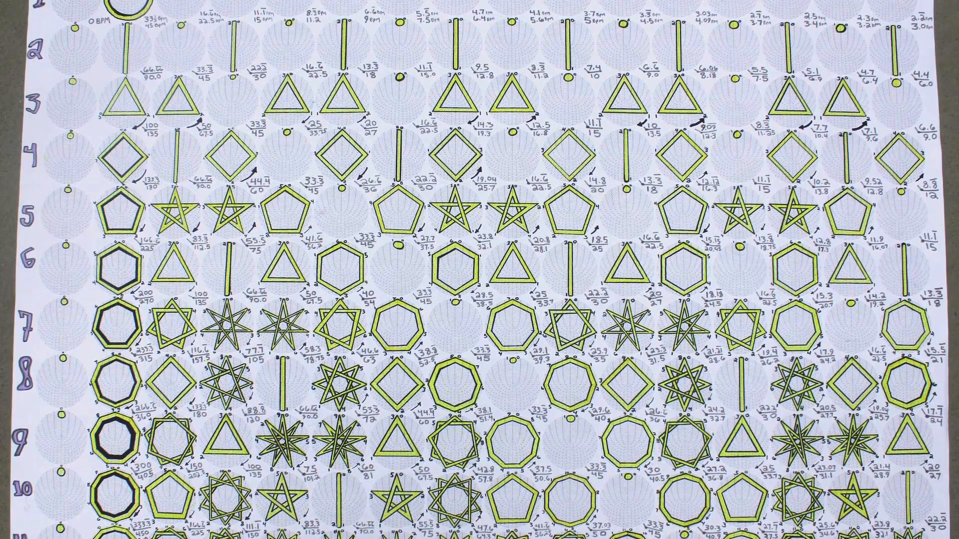
pyautogui.scroll(-3)
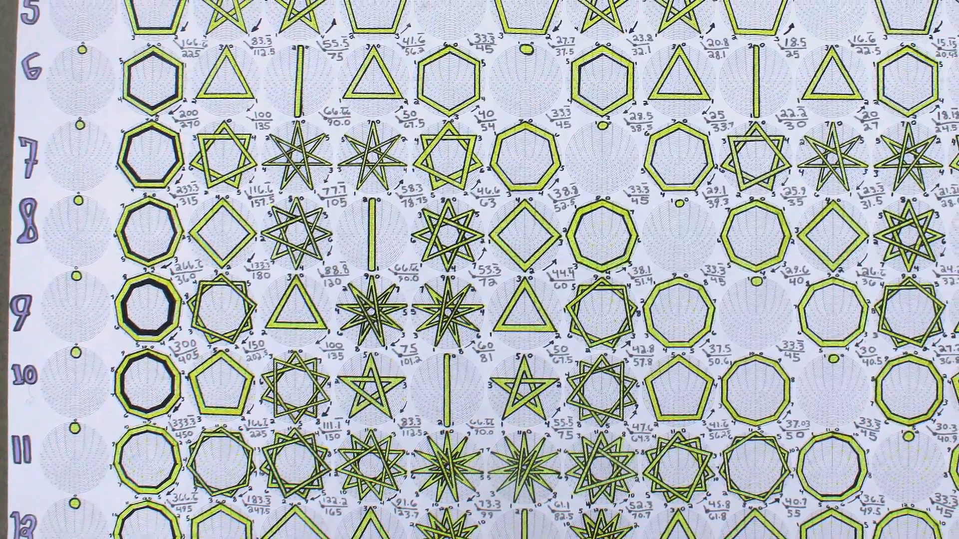
pyautogui.scroll(-3)
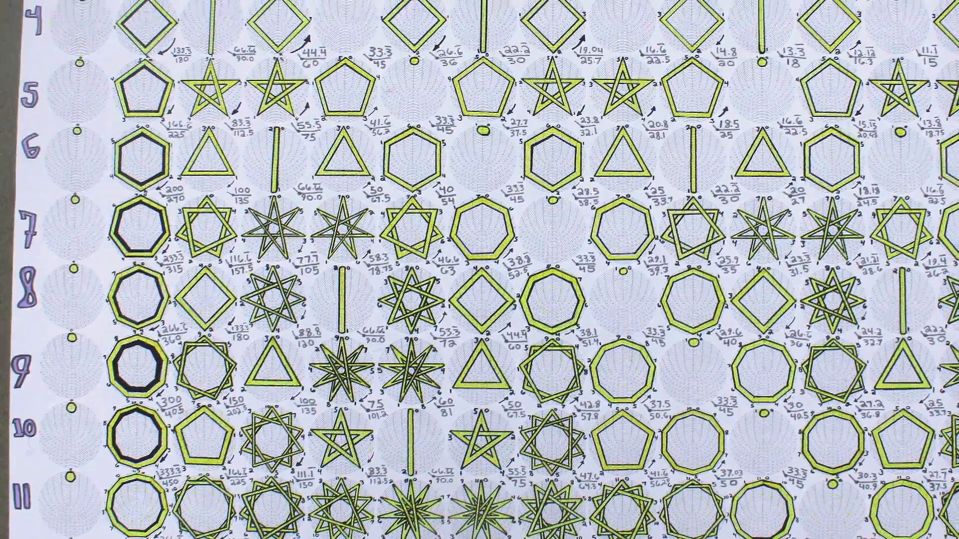
pyautogui.scroll(-3)
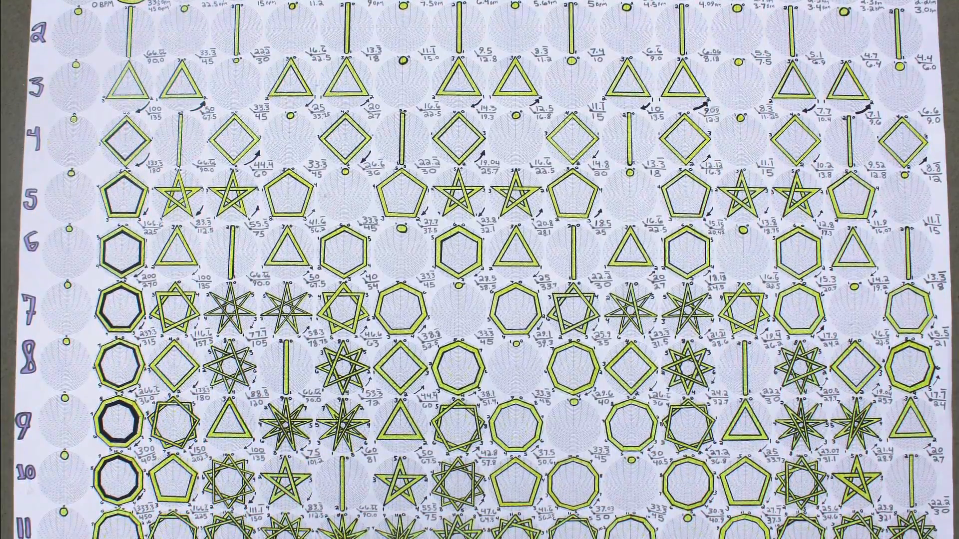
pyautogui.scroll(-3)
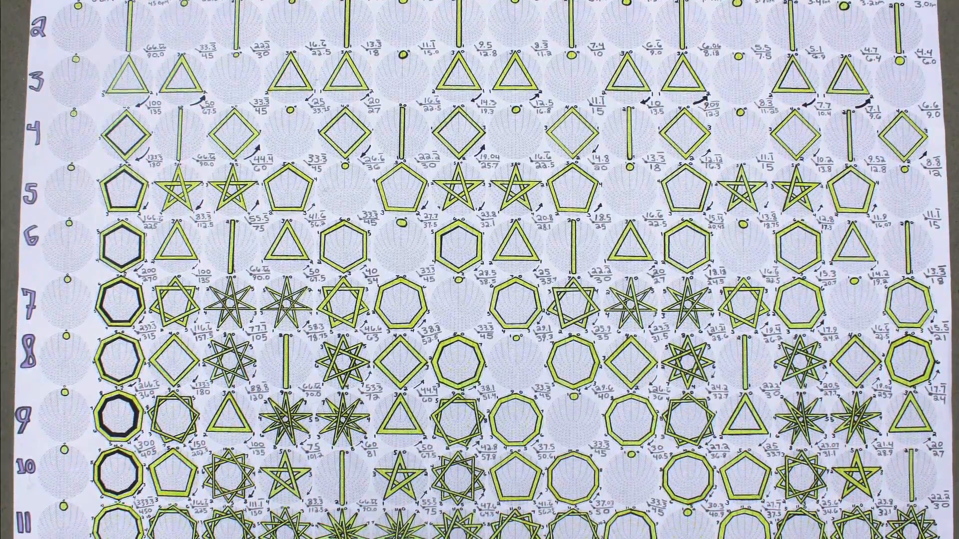